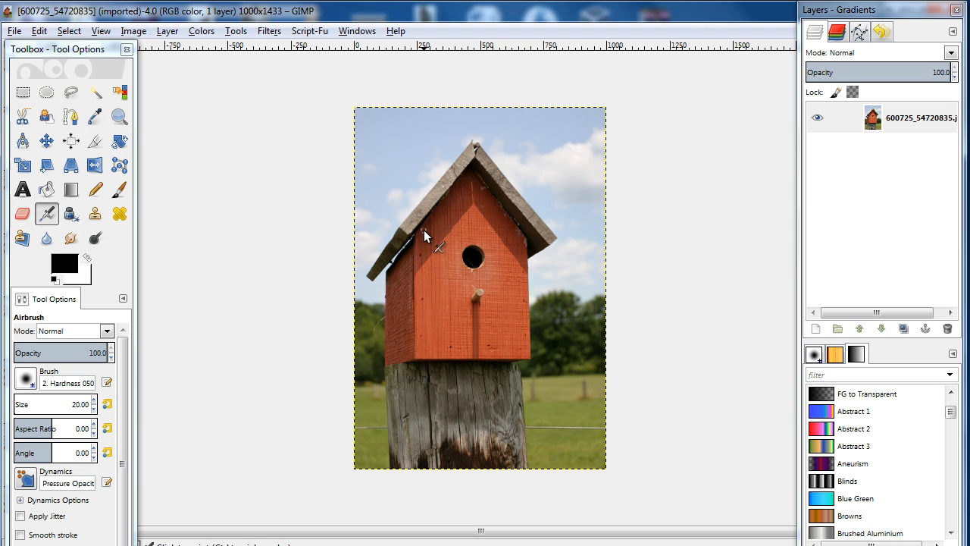
Step: Zoom the view in close on the red birdhouse front
click(119, 116)
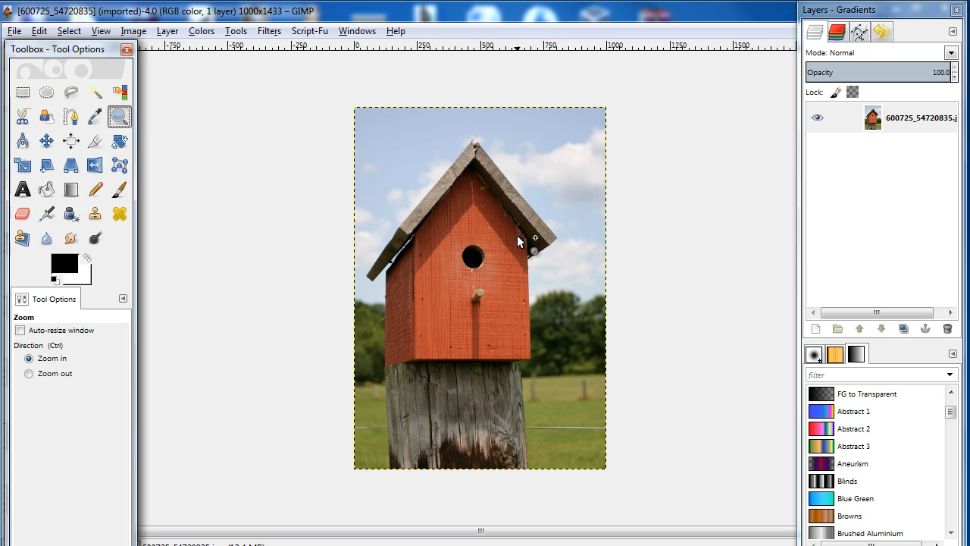
click(519, 241)
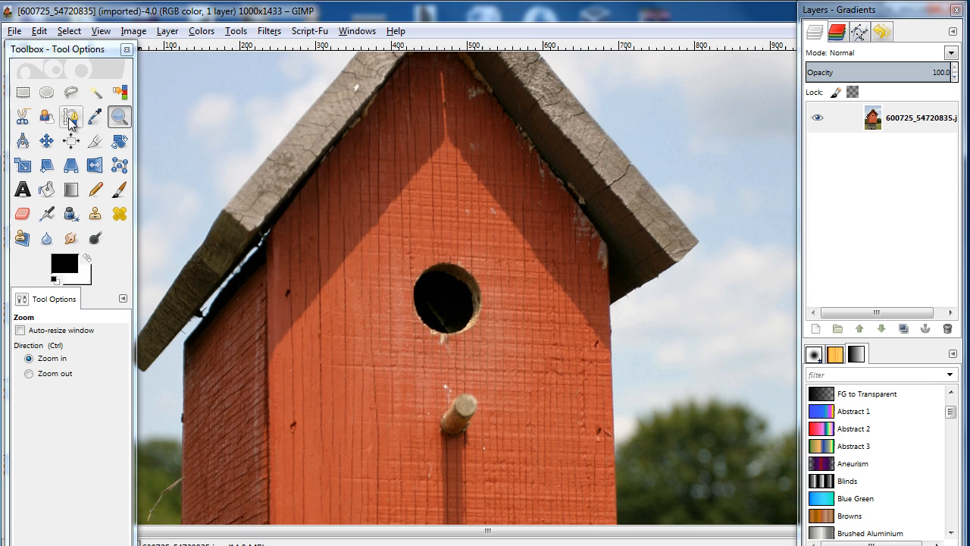
Step: Trace a path from the roof peak down the left wall edge, undoing the last point
click(69, 117)
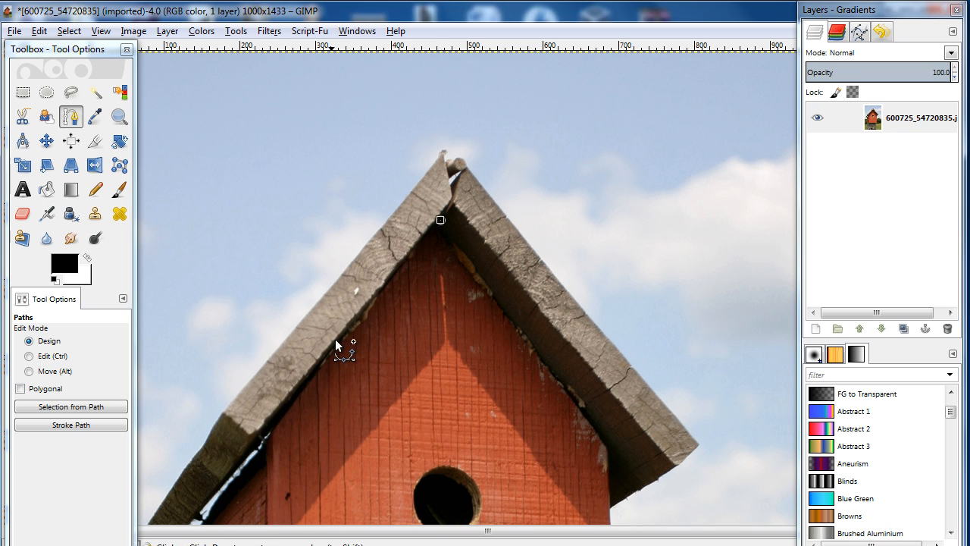
click(335, 358)
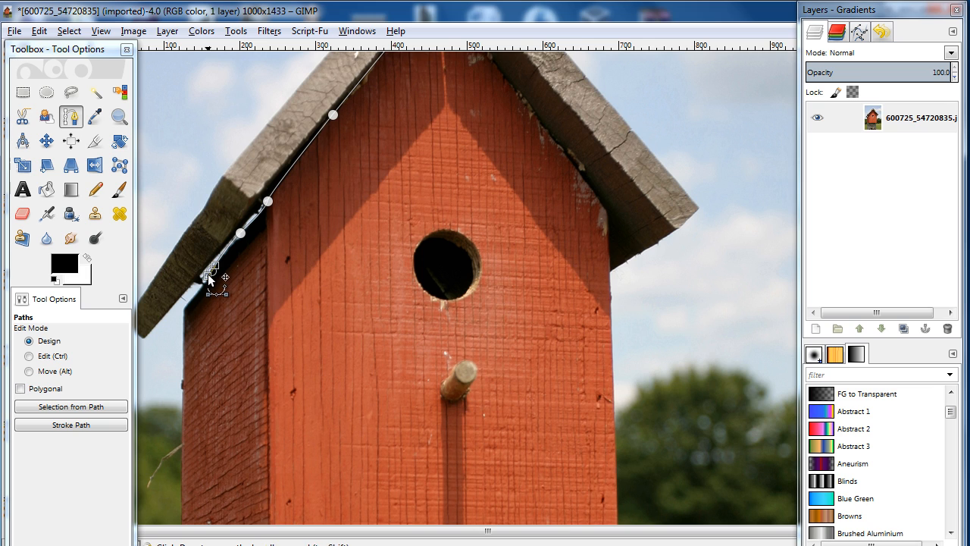
mouse_move(189, 315)
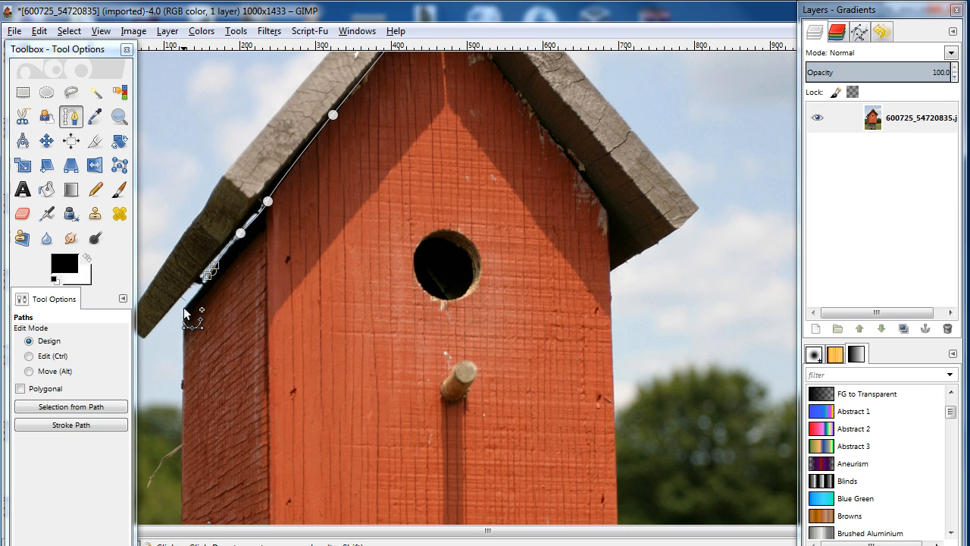
click(174, 314)
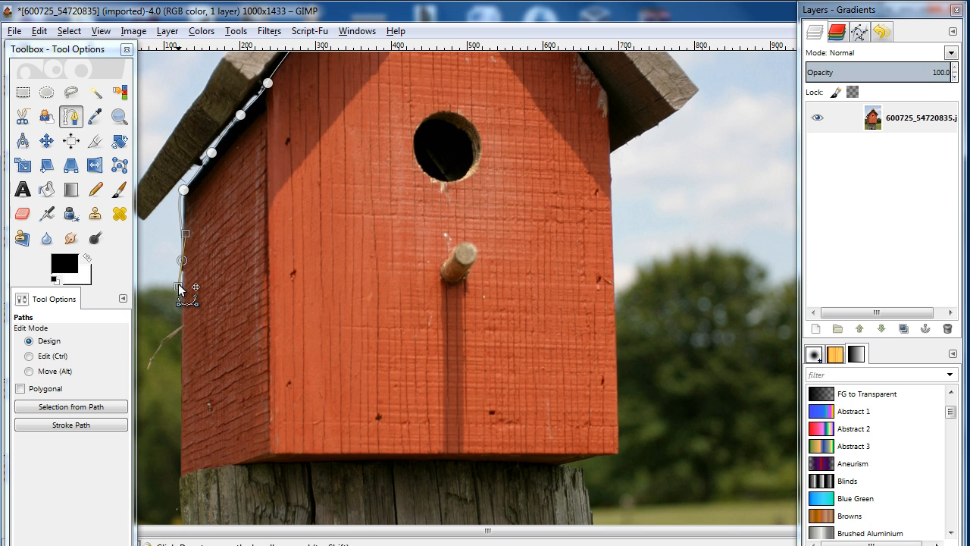
key(ctrl+z)
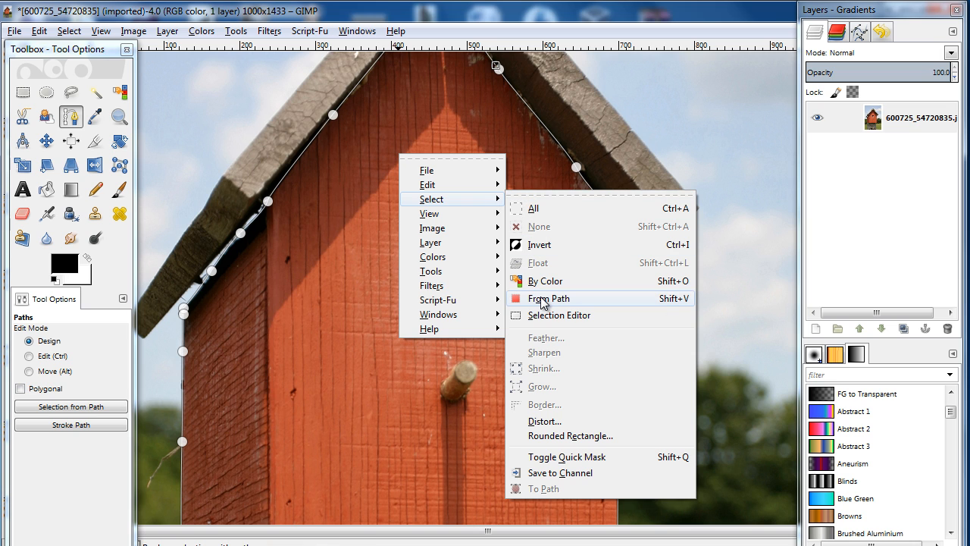
Step: Convert the traced front-wall path into an active selection
click(548, 298)
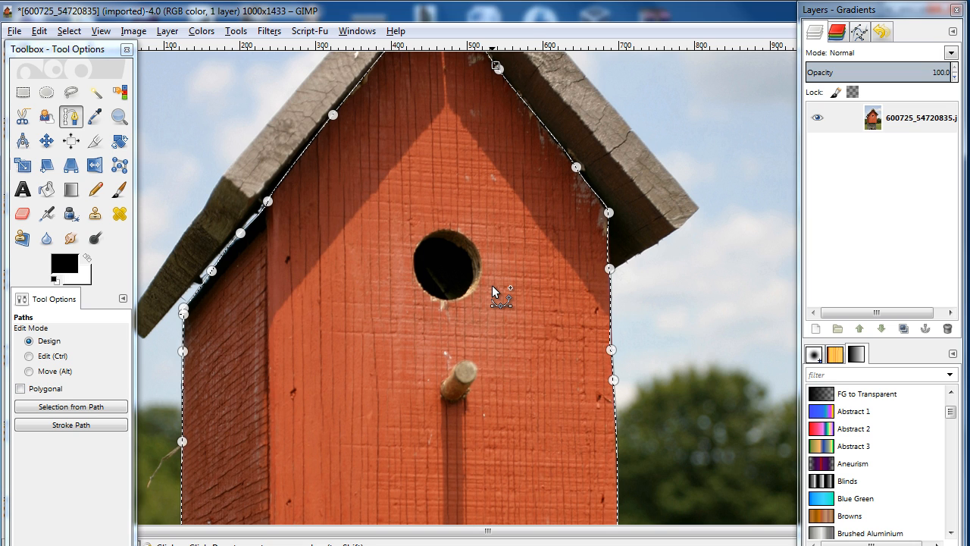
mouse_move(506, 287)
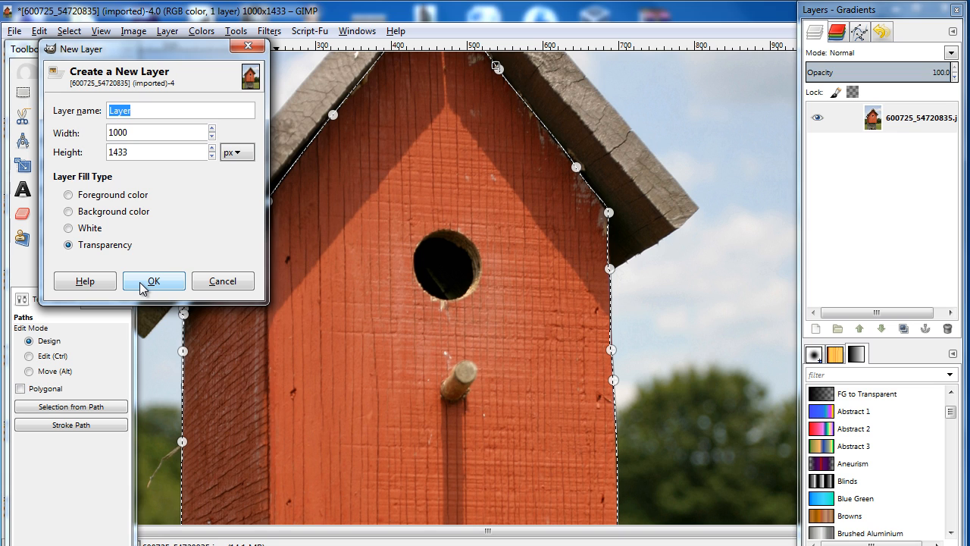
Step: Add a transparent layer named 'Layer' above the birdhouse photo
click(153, 280)
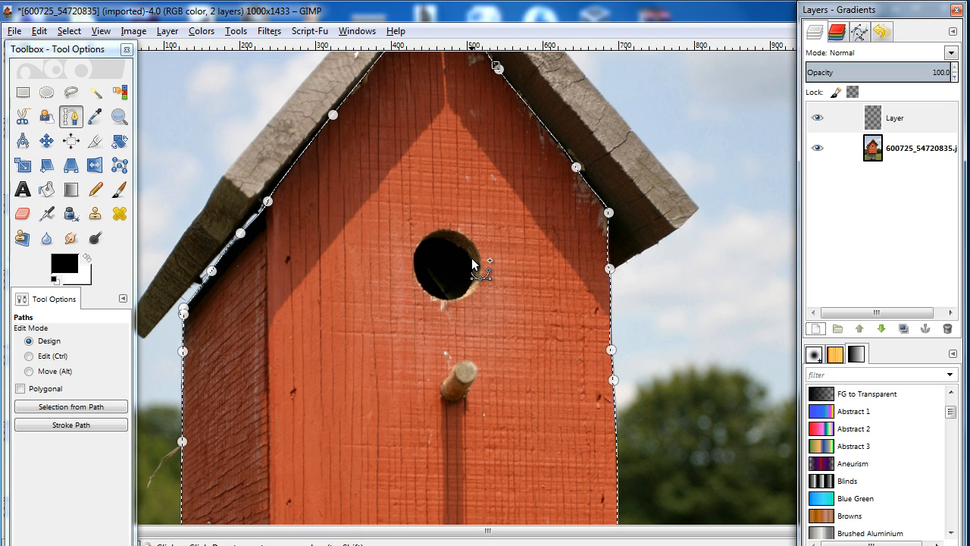
mouse_move(134, 235)
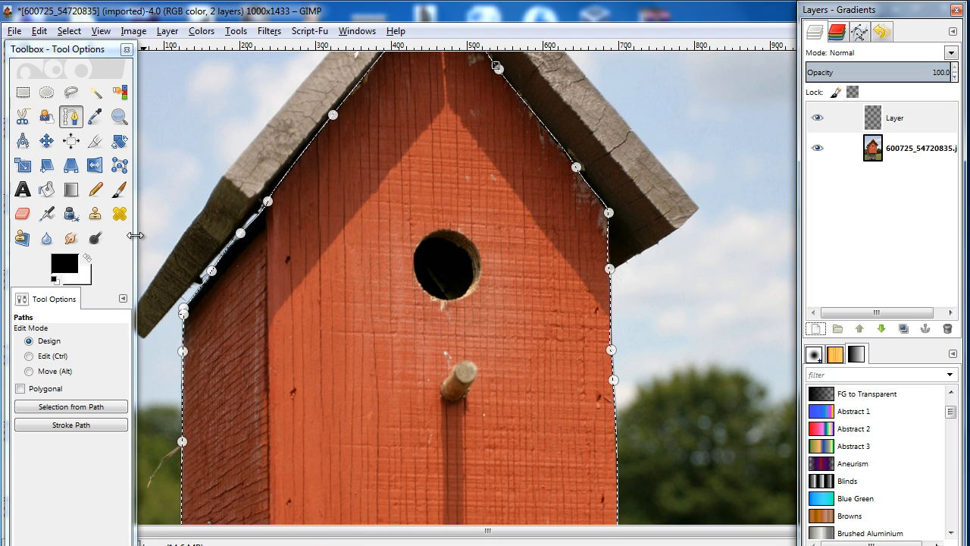
Step: Brush solid green over the whole selected front wall on the new layer
click(119, 190)
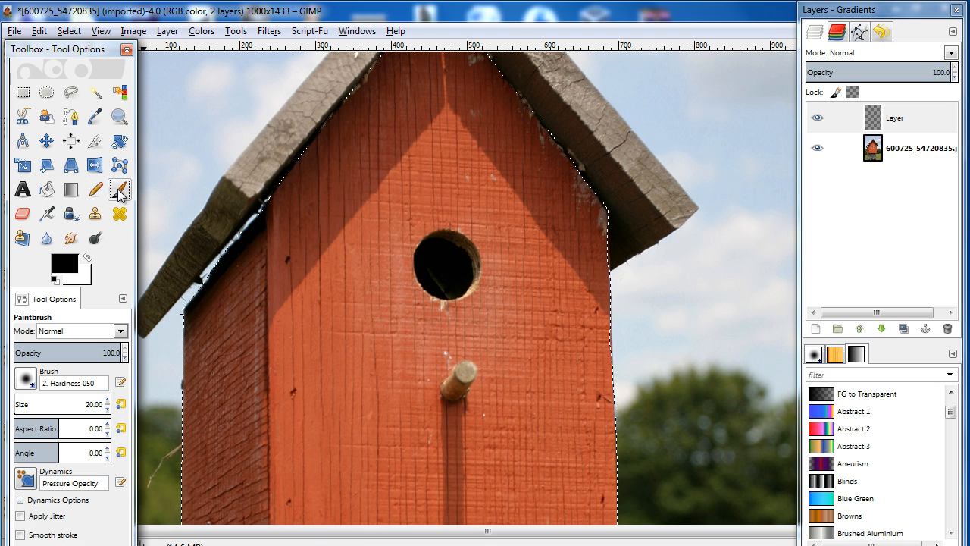
click(61, 263)
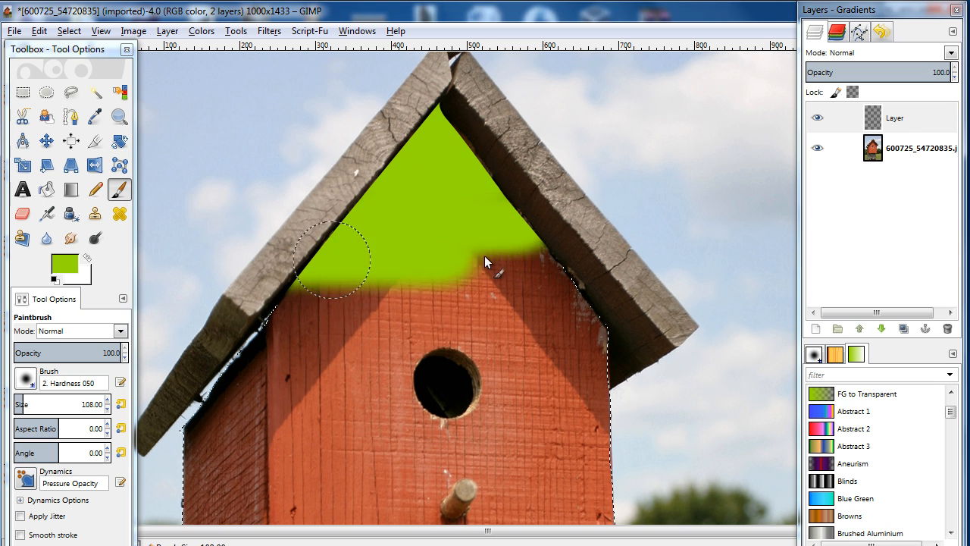
drag(326, 265, 511, 337)
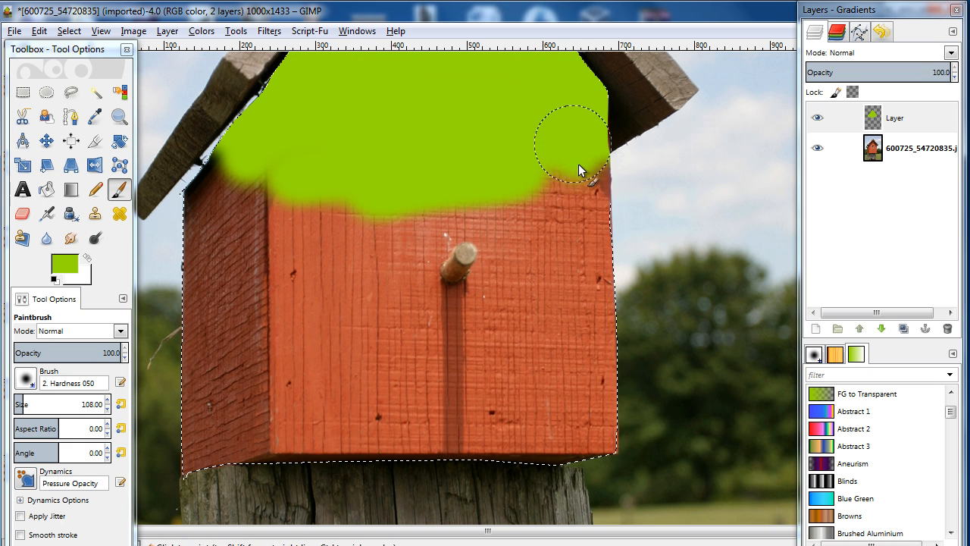
drag(580, 167, 273, 466)
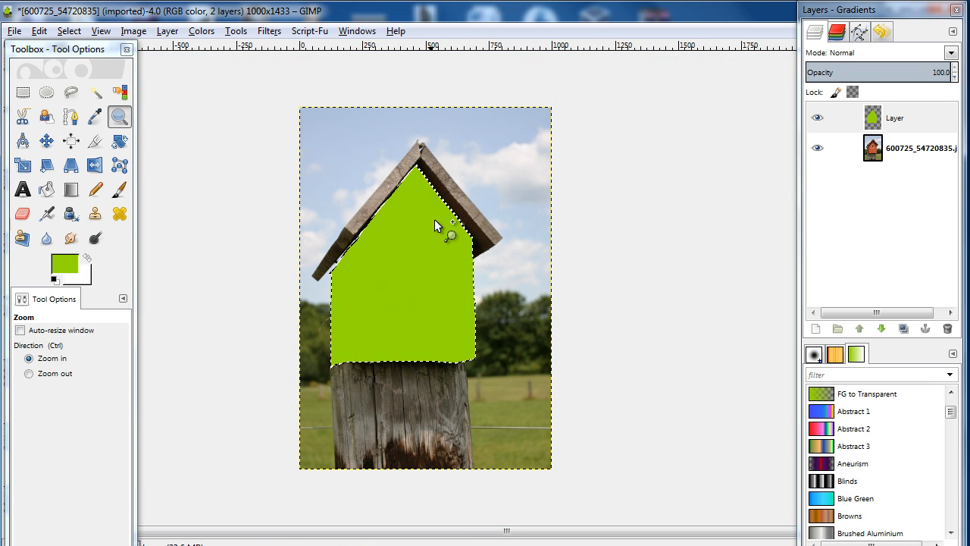
mouse_move(438, 241)
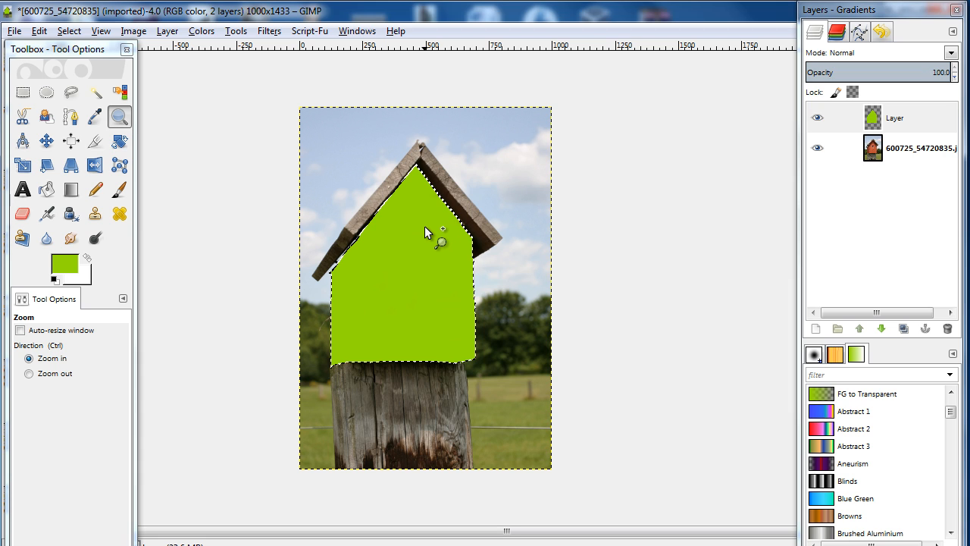
Step: Clear the selection around the green front with Select > None
right_click(427, 231)
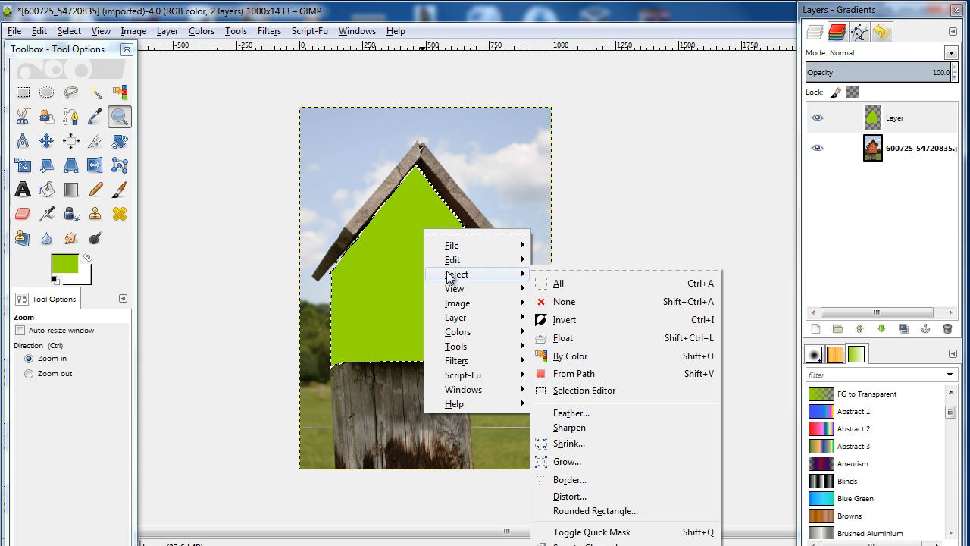
click(564, 300)
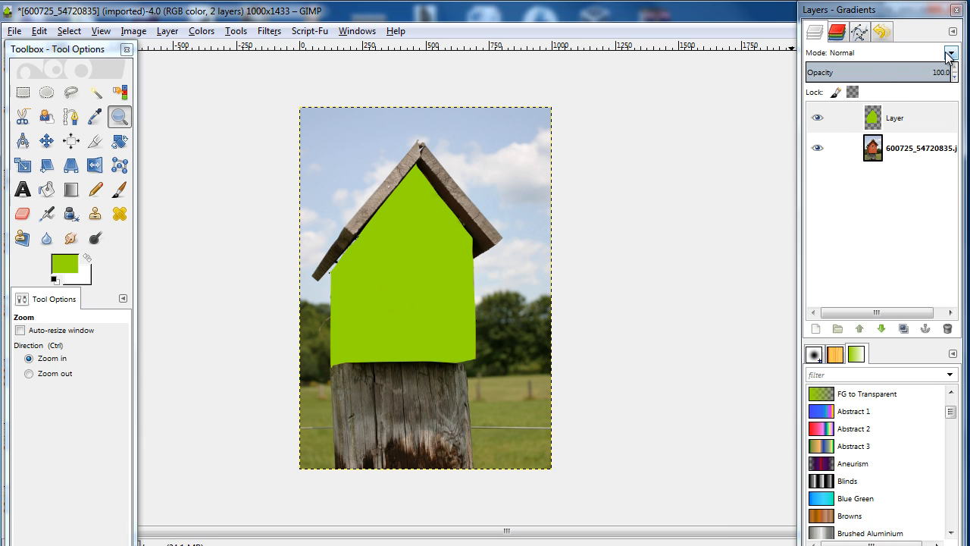
Step: Set the green layer's blend mode to Overlay
click(951, 52)
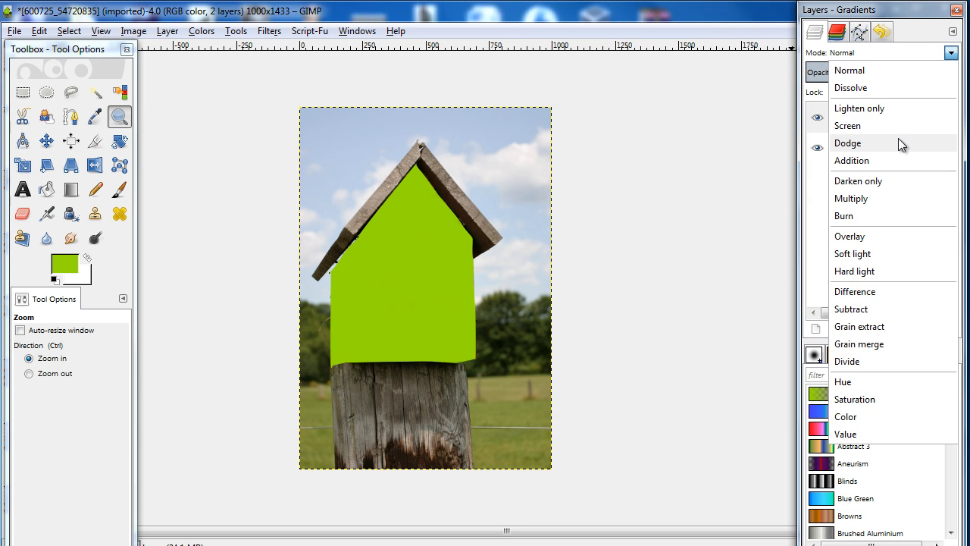
mouse_move(887, 160)
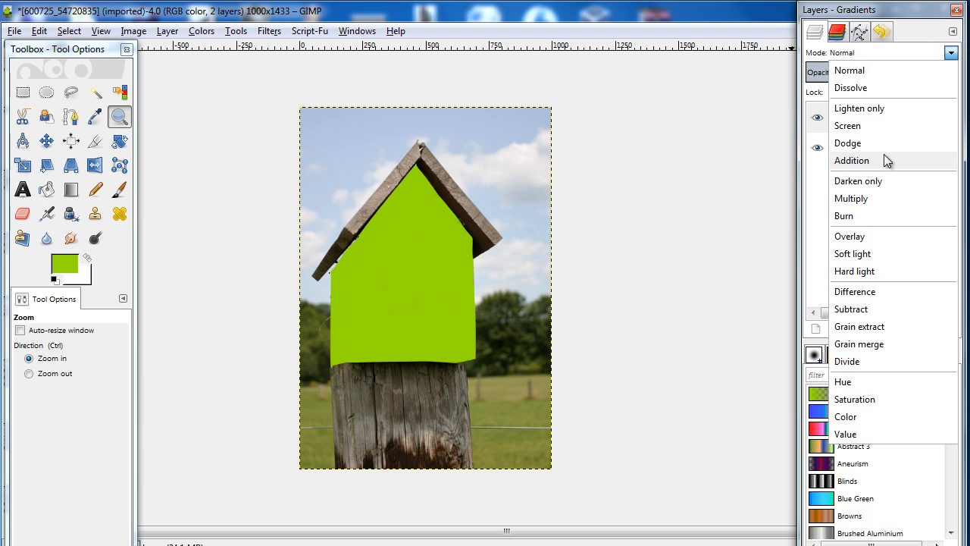
mouse_move(869, 236)
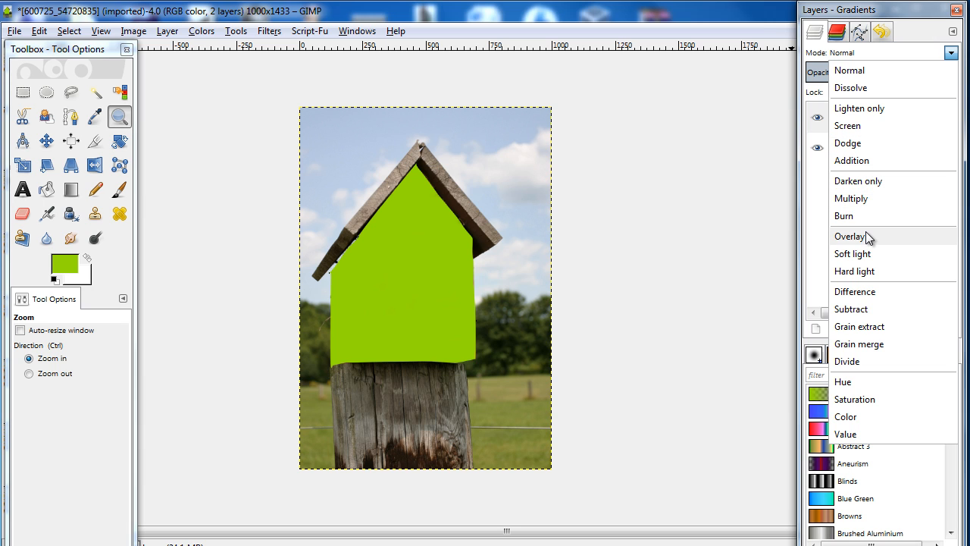
click(849, 235)
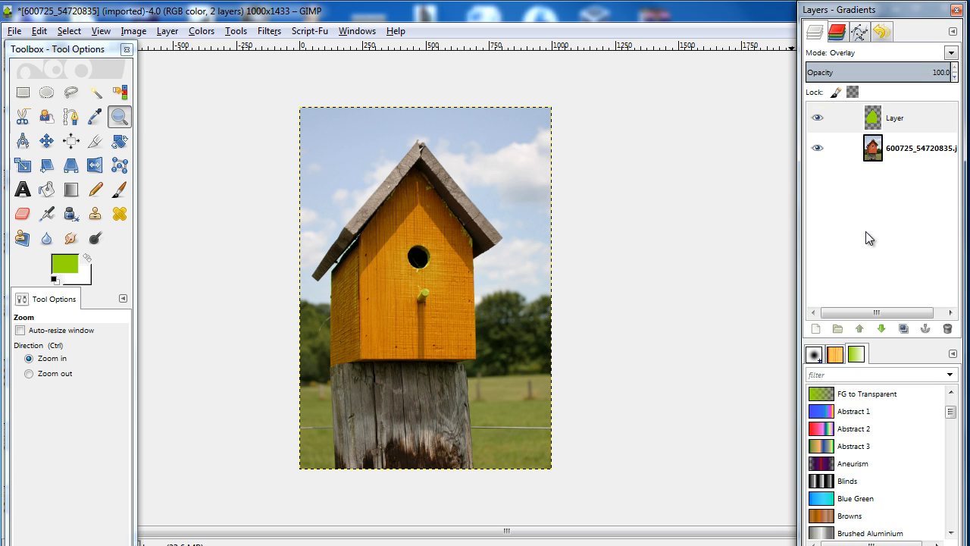
Step: Zoom in on the orange-yellow front to check stray green along roof, hole and perch
click(22, 214)
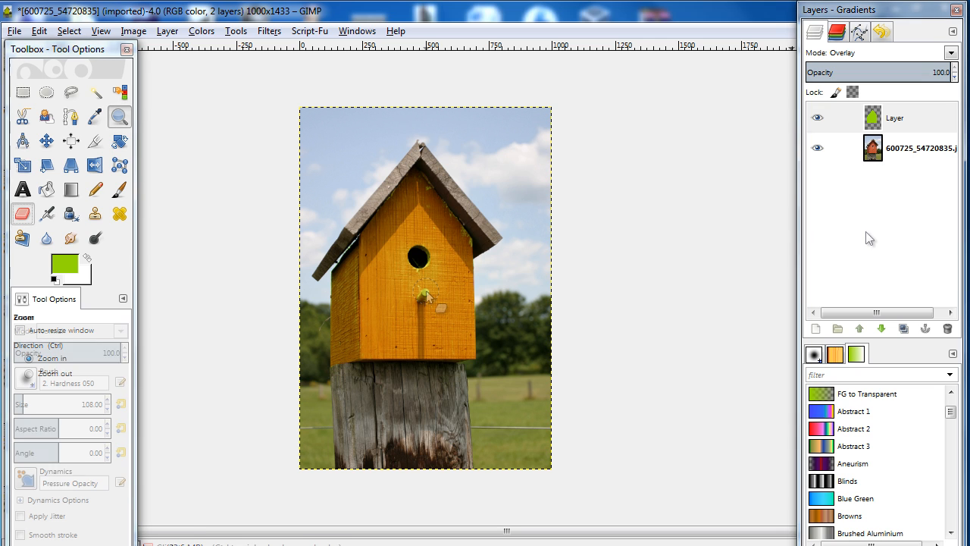
click(120, 116)
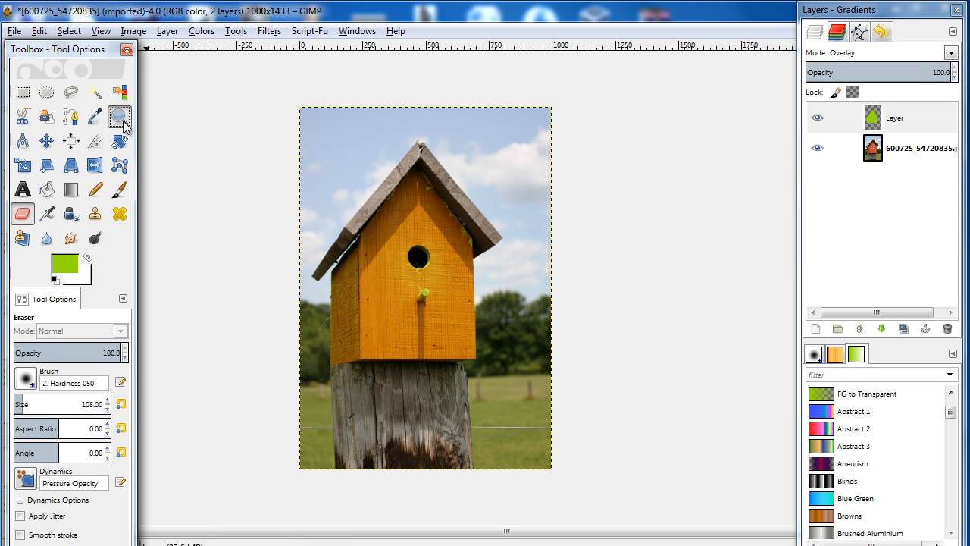
click(119, 116)
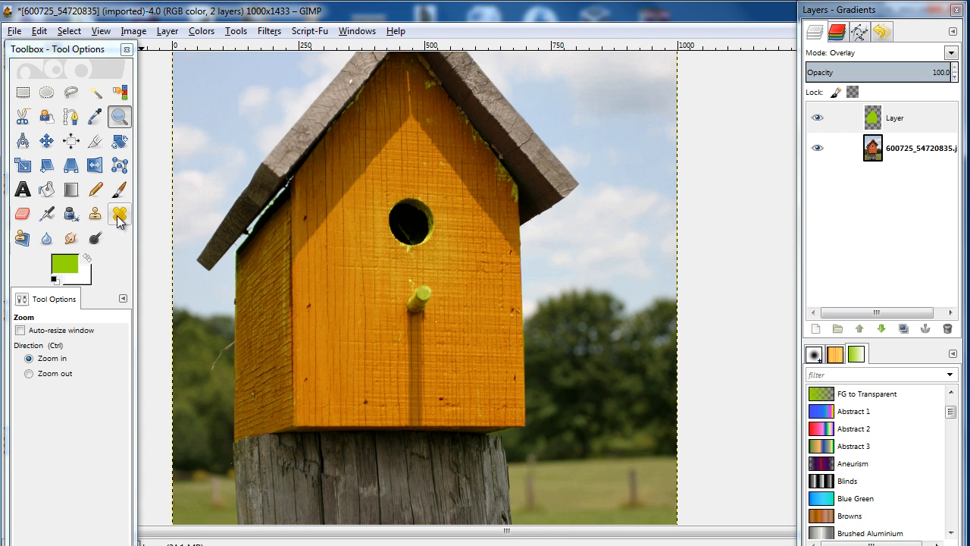